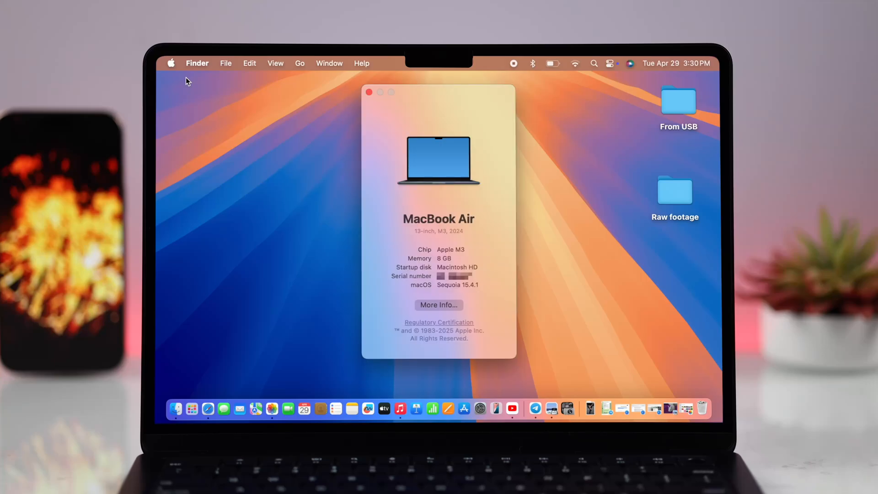
{"action": "mouse_move", "coordinate": [342, 100]}
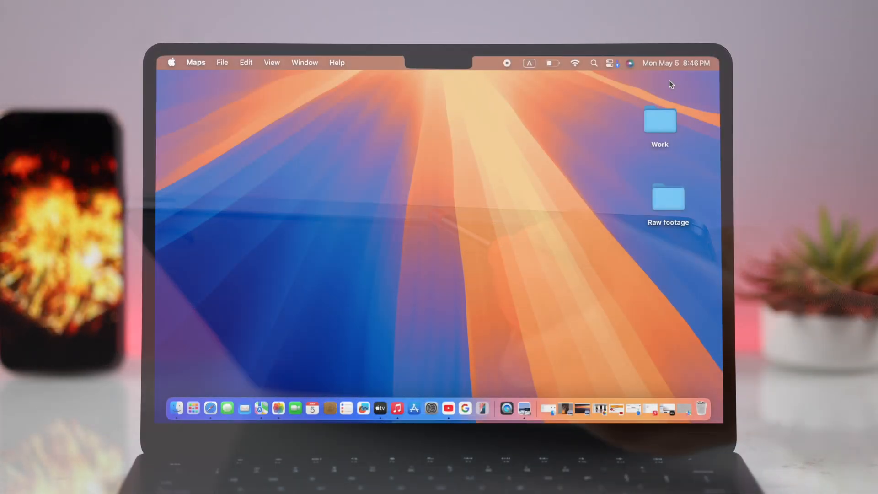
Show Activity Monitor's Energy tab with per-app Energy Impact and 12 hr Power.
{"action": "left_click", "coordinate": [593, 63]}
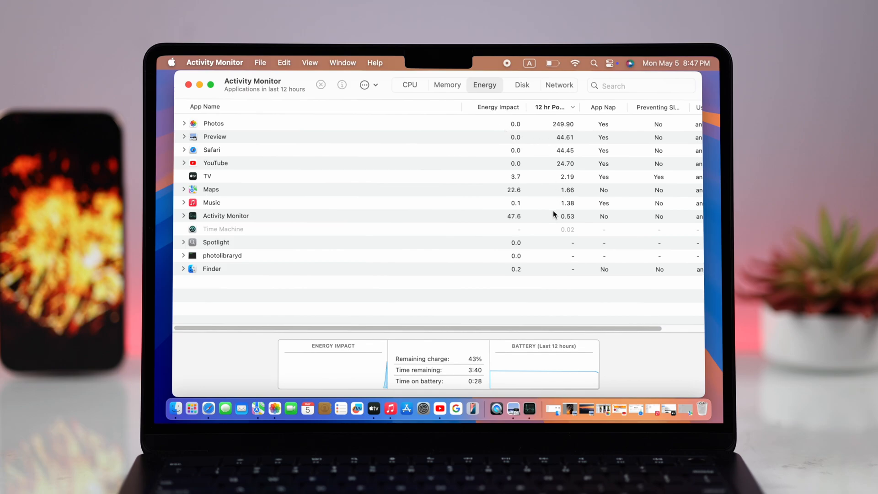
{"action": "mouse_move", "coordinate": [496, 286]}
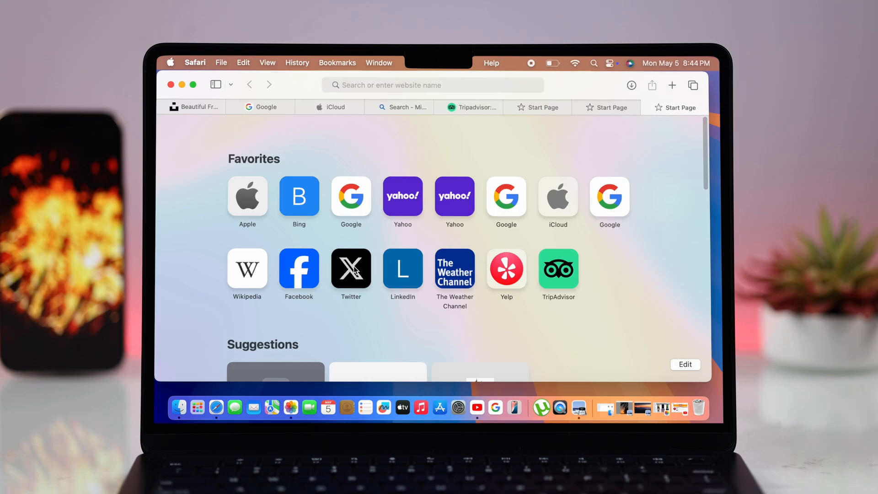
Bring the Safari window forward to review its open tabs.
{"action": "left_click", "coordinate": [672, 85]}
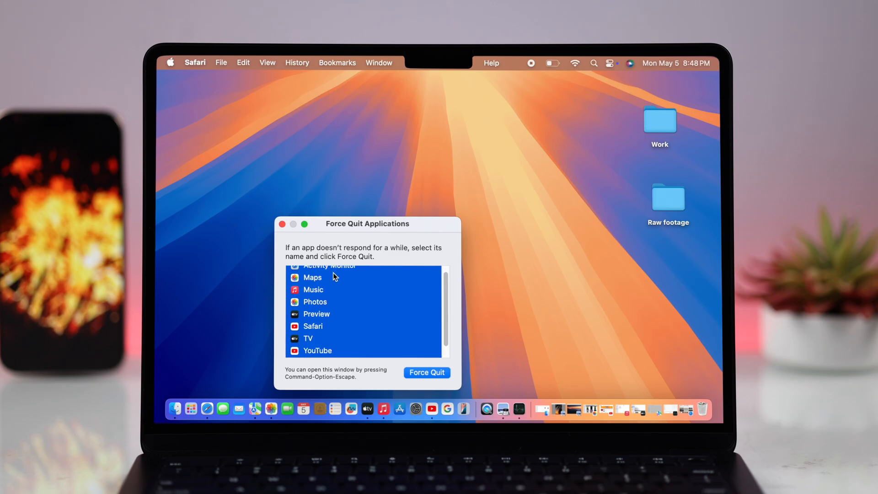
Force quit the eight selected apps, including Maps, Music, Photos and Safari.
{"action": "left_click", "coordinate": [427, 372]}
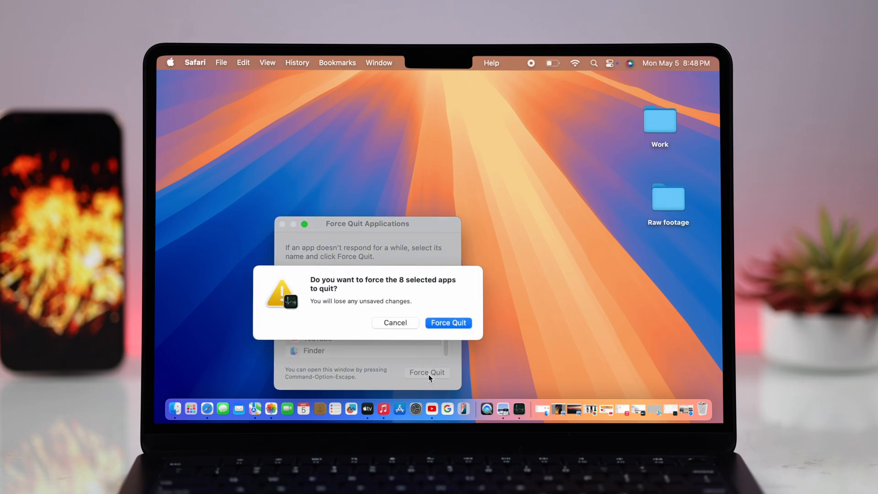